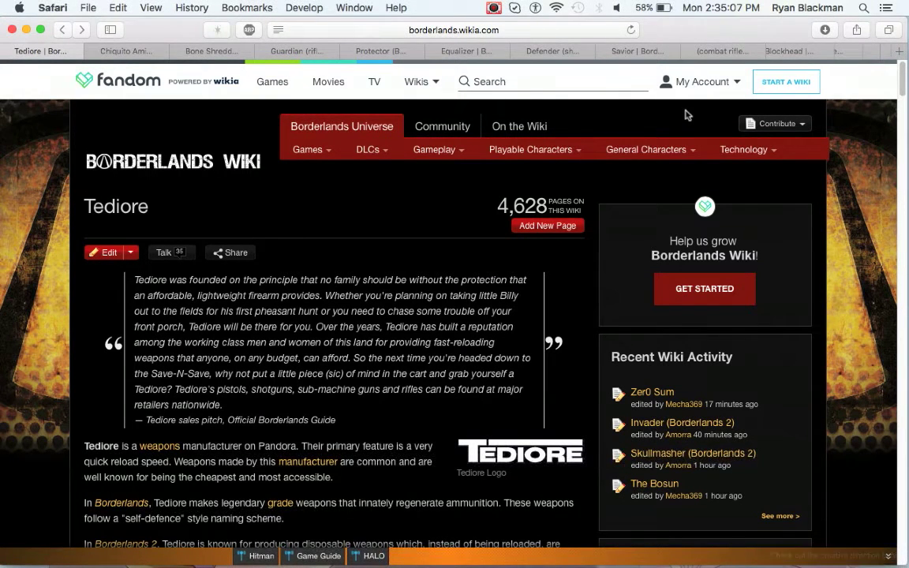
pyautogui.moveTo(4, 112)
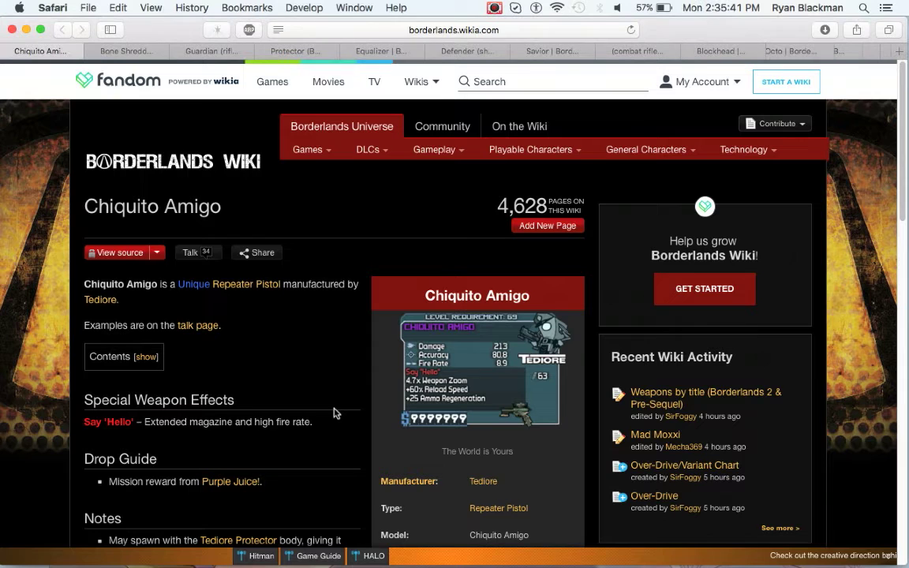
pyautogui.moveTo(228, 328)
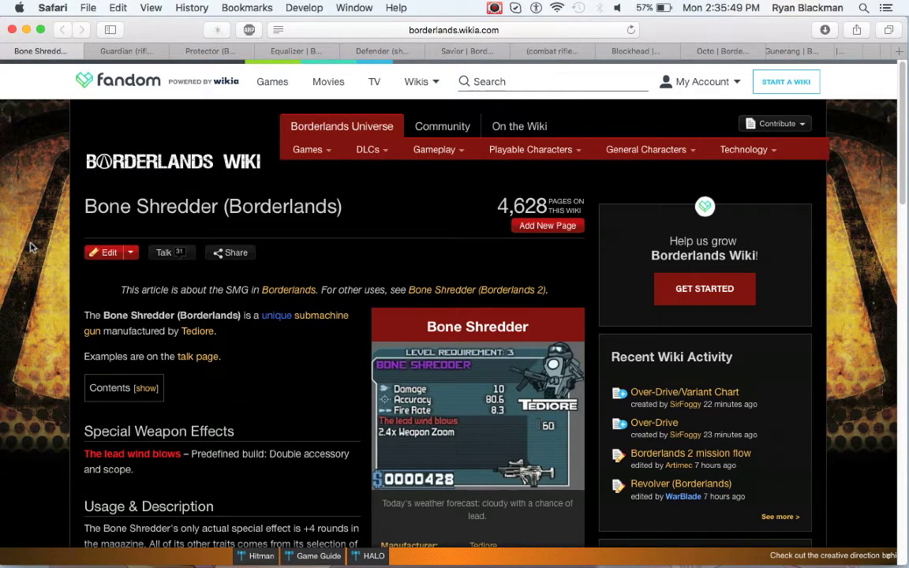
# Step: Scroll the Bone Shredder (Borderlands) SMG article to its usage and description
pyautogui.scroll(-3)
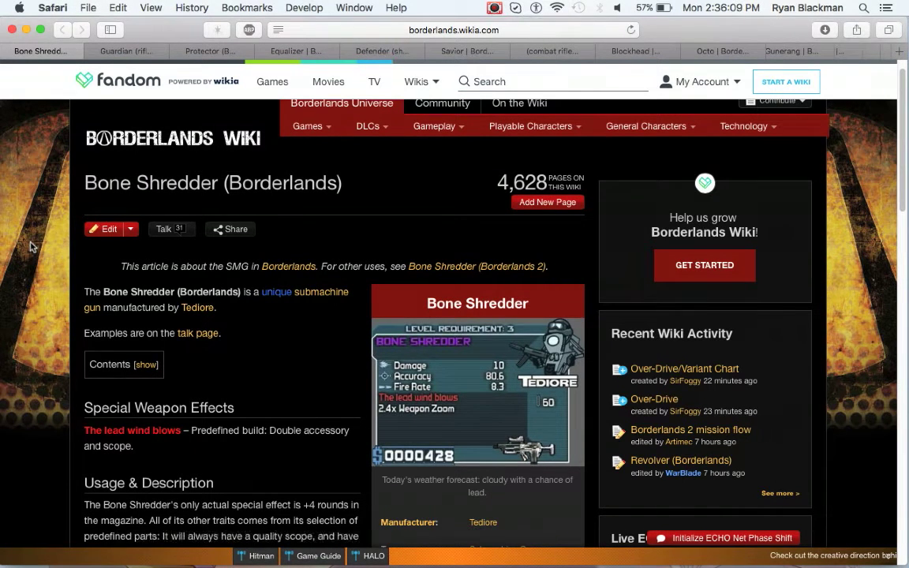
pyautogui.moveTo(41, 343)
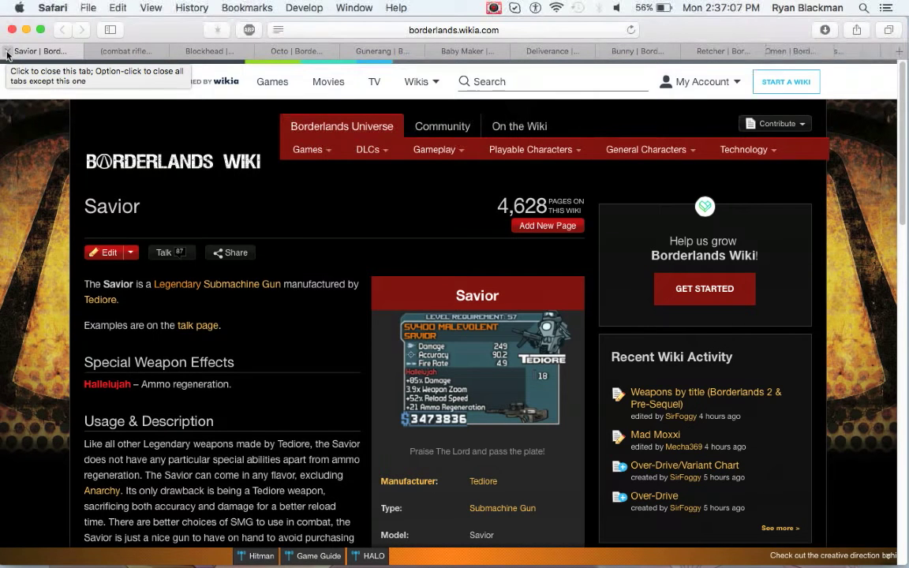
# Step: Dismiss the Savior tab's context menu, then close the Savior SMG tab
pyautogui.rightClick(39, 51)
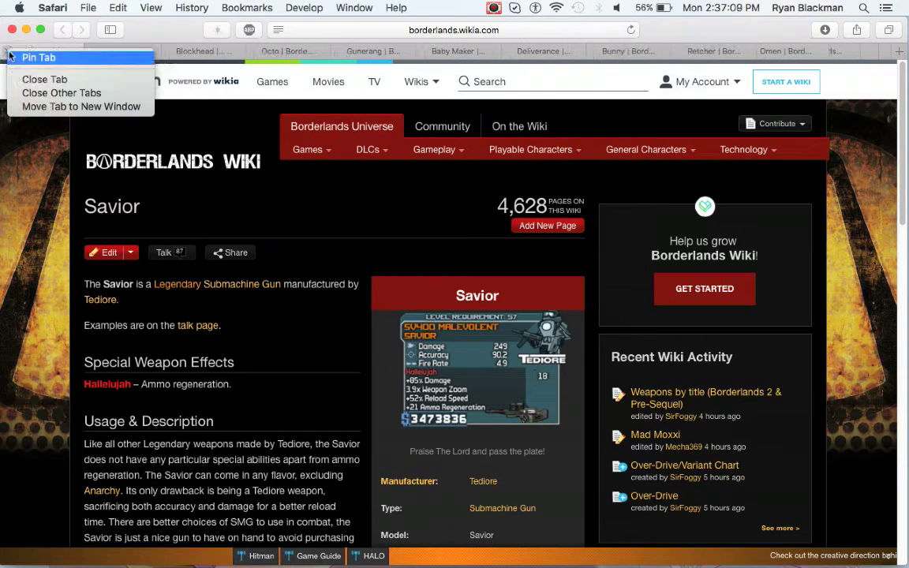
pyautogui.click(39, 57)
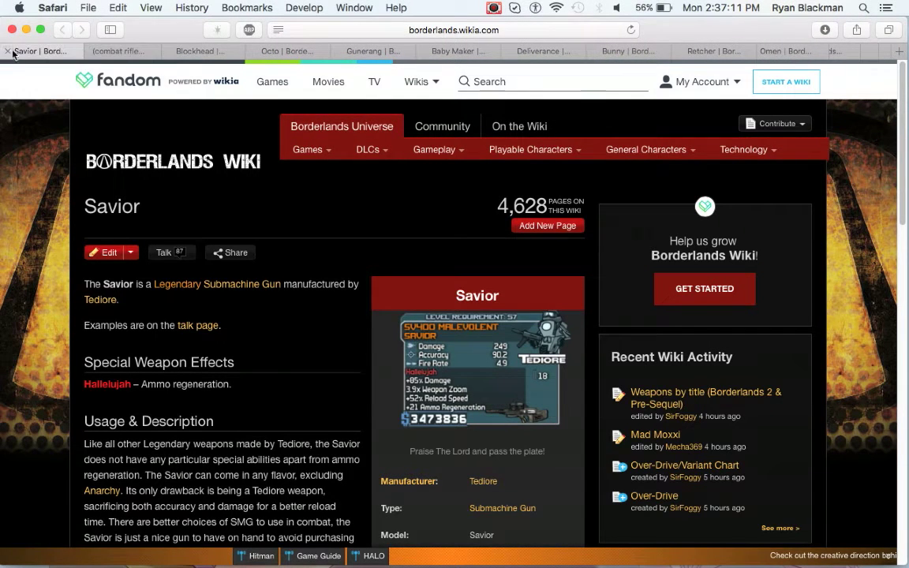
pyautogui.click(39, 50)
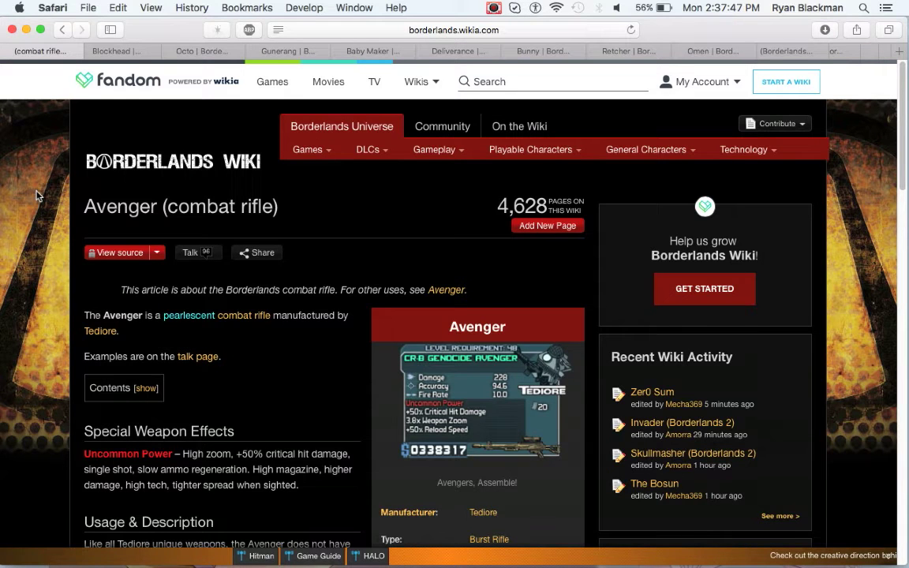
pyautogui.moveTo(14, 91)
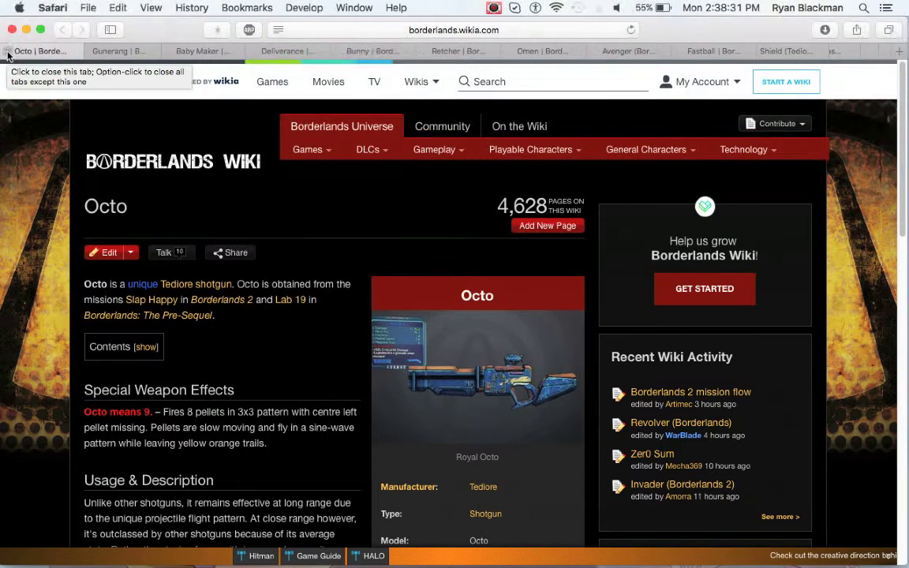
pyautogui.moveTo(33, 294)
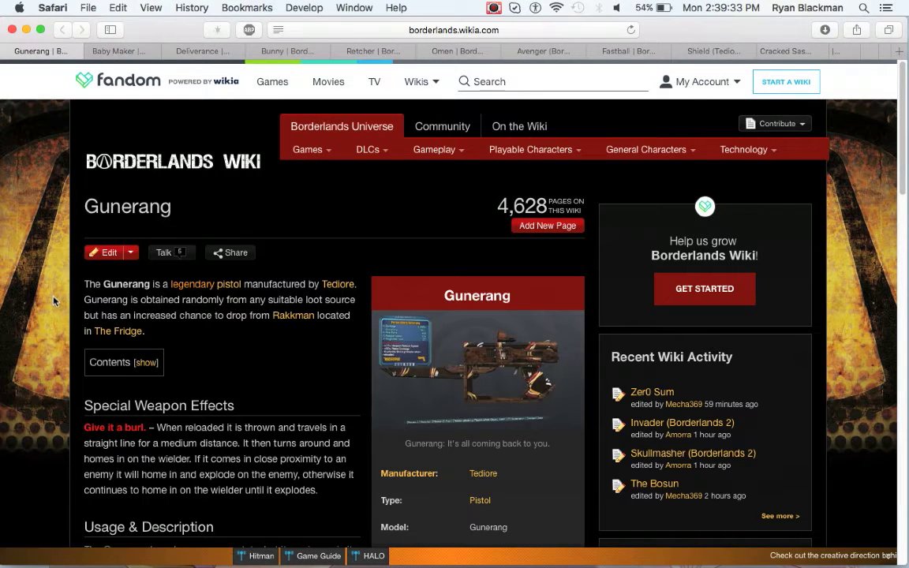
pyautogui.moveTo(43, 292)
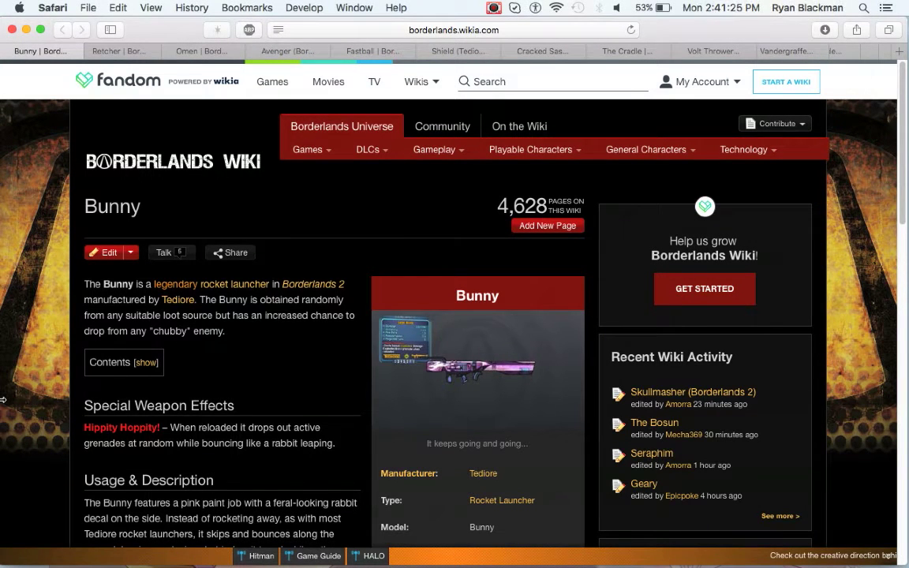
# Step: Scroll down the Bunny rocket launcher article to read its description
pyautogui.scroll(-3)
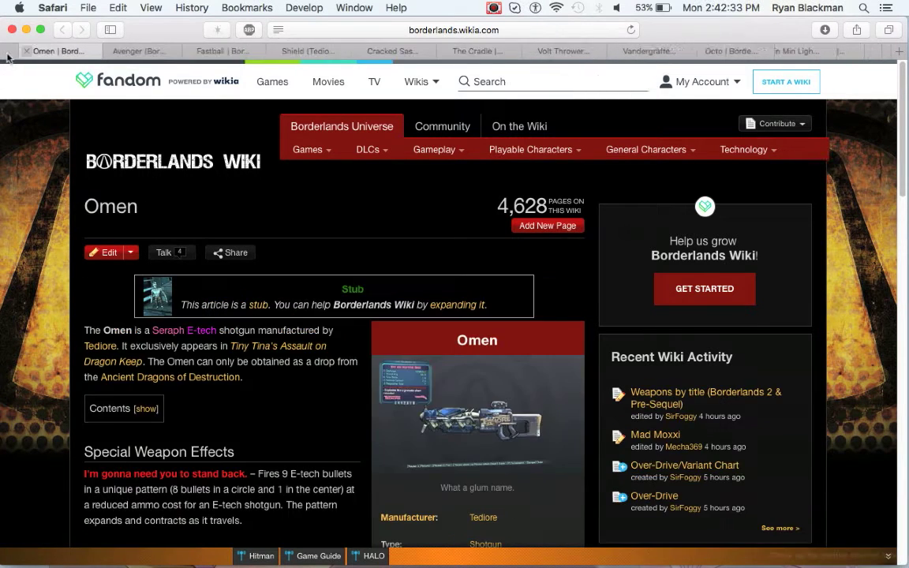
# Step: Scroll down the Omen shotgun article
pyautogui.scroll(-3)
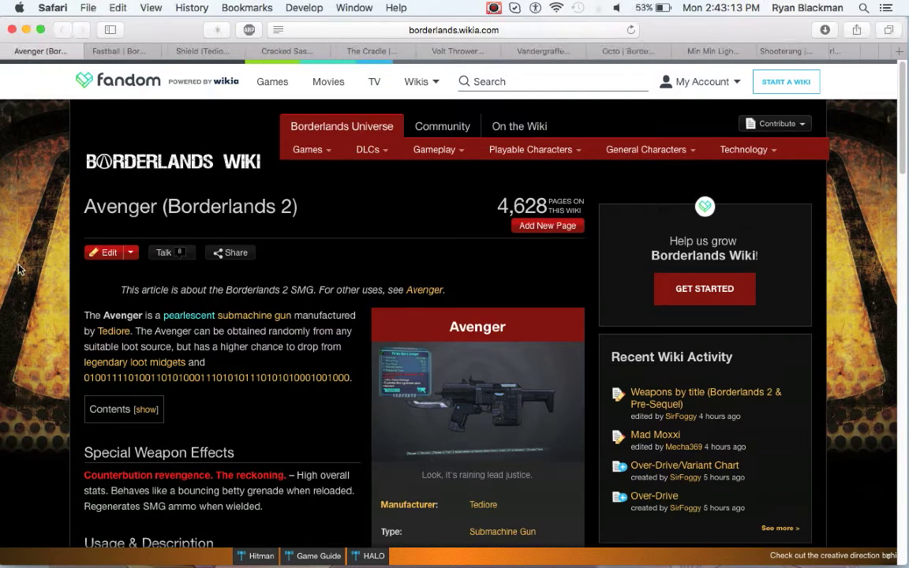
pyautogui.moveTo(31, 397)
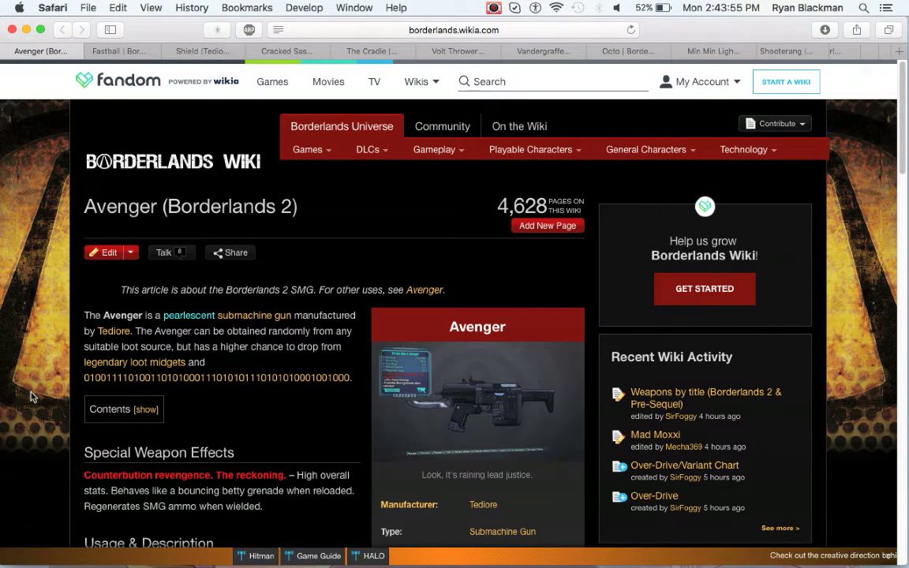
pyautogui.moveTo(344, 269)
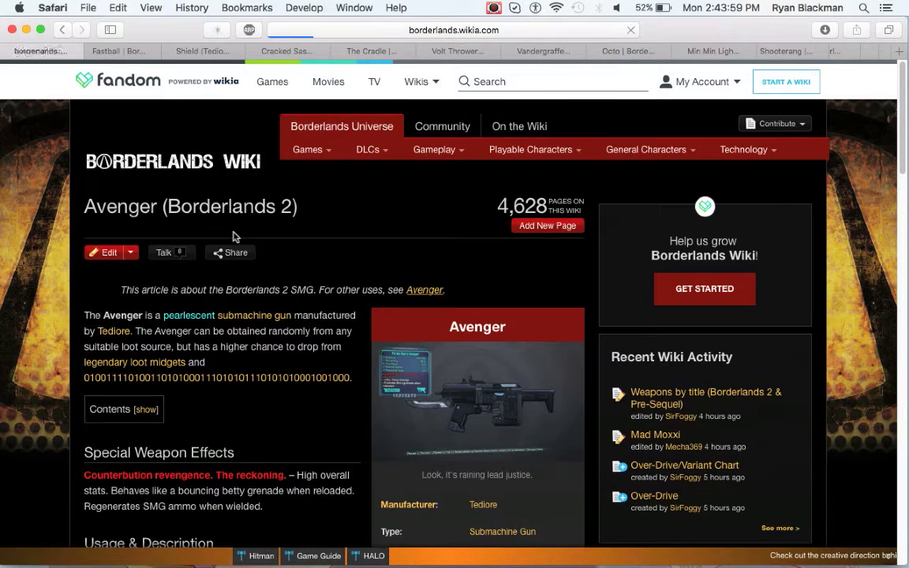
# Step: Visit the Avenger disambiguation page, then return to the Avenger (Borderlands 2) article
pyautogui.click(425, 290)
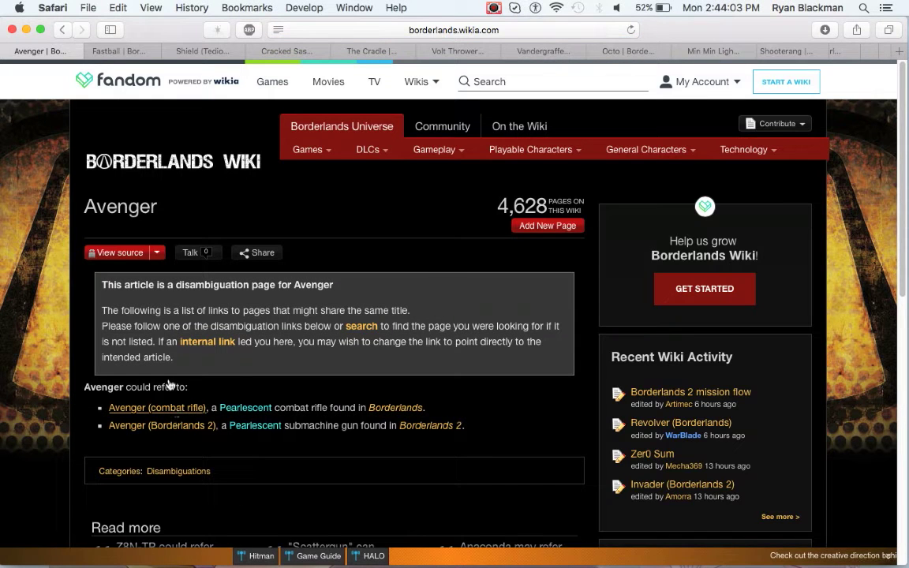
pyautogui.click(162, 425)
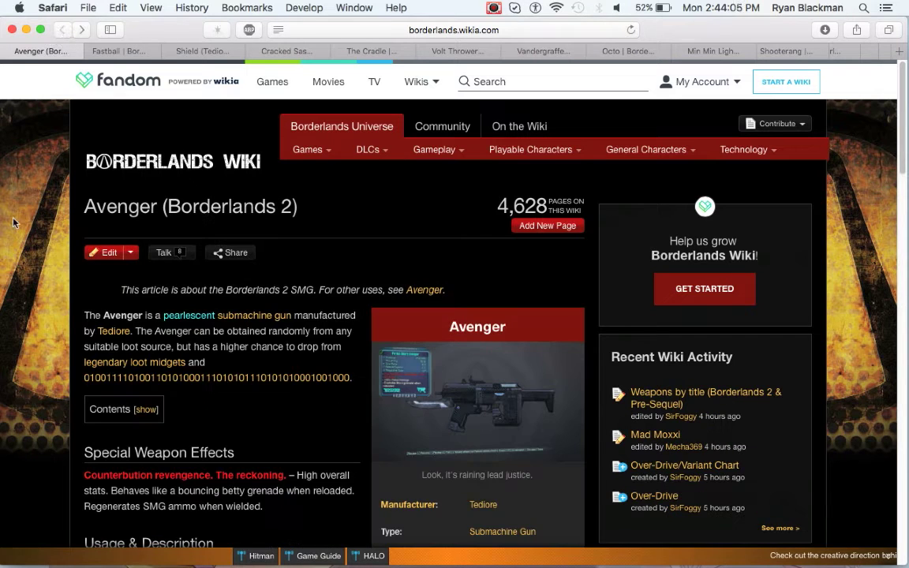
pyautogui.moveTo(24, 385)
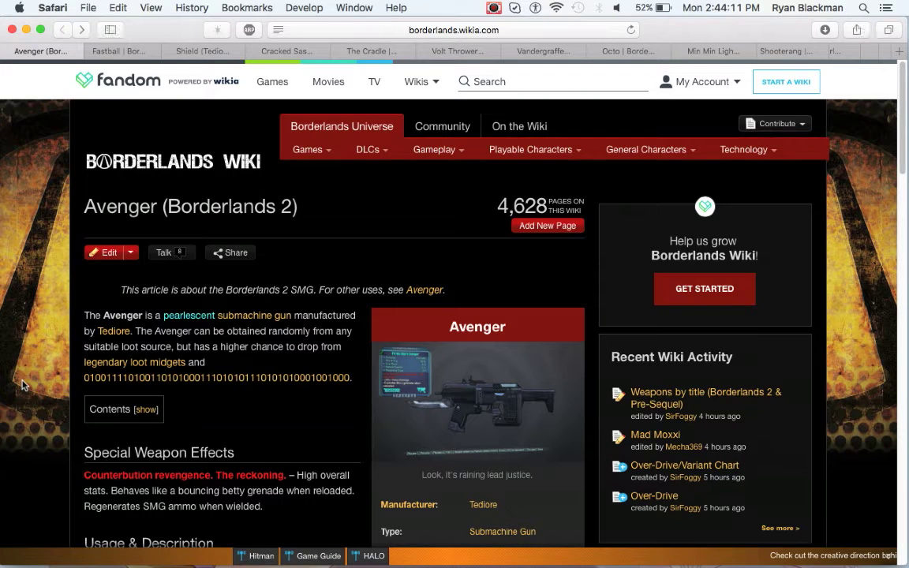
pyautogui.moveTo(33, 205)
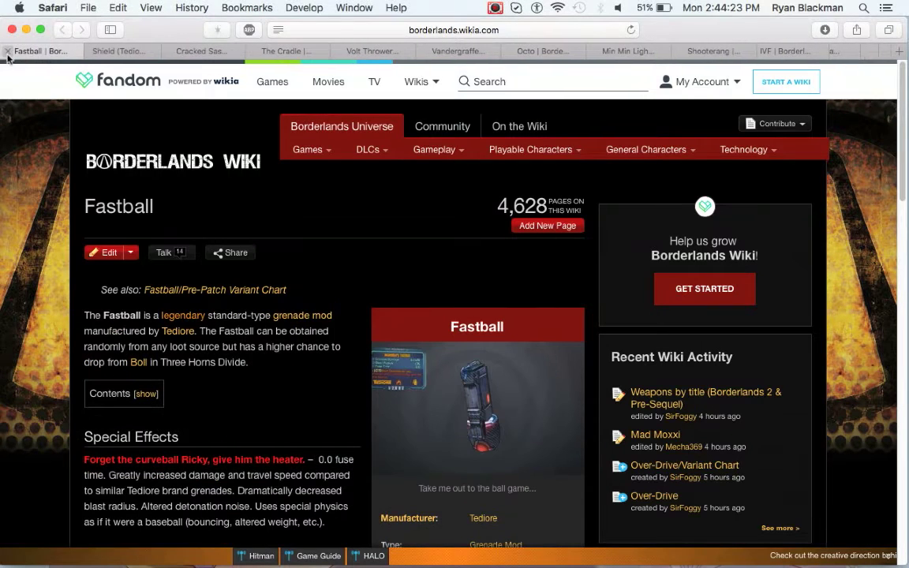
# Step: Scroll the Fastball grenade mod article, then close it to reveal Shield (Tediore)
pyautogui.scroll(-3)
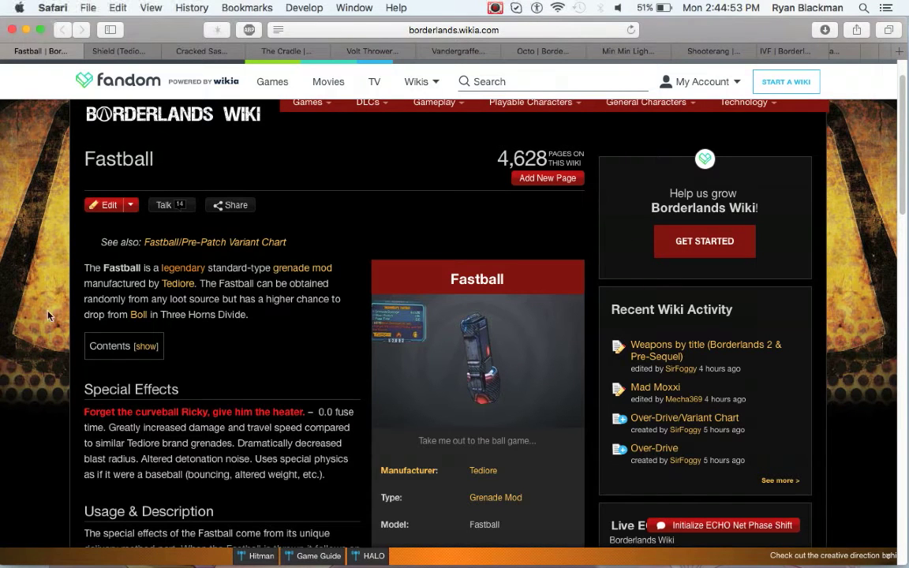
pyautogui.click(119, 51)
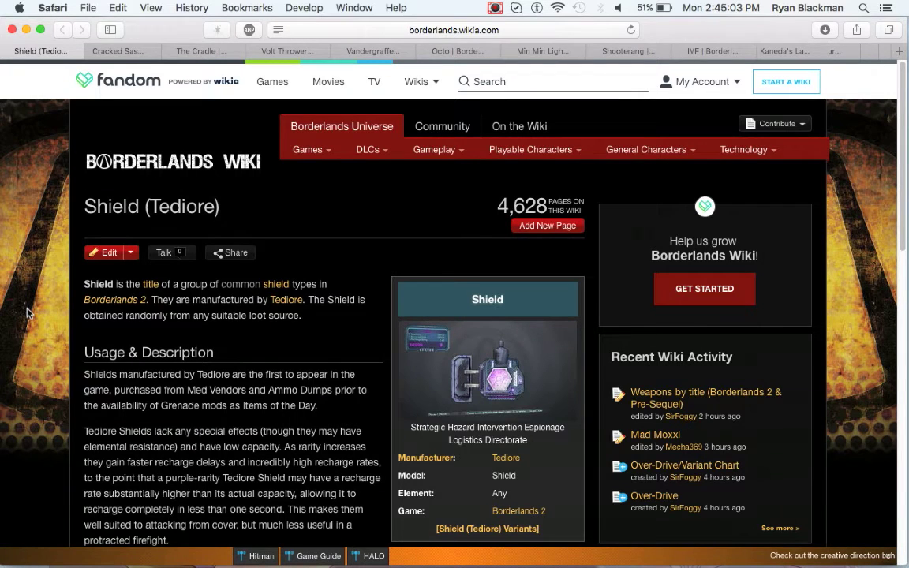
# Step: Open the Cracked Sash variant from Shield (Tediore)'s Variants, then close that page
pyautogui.scroll(-3)
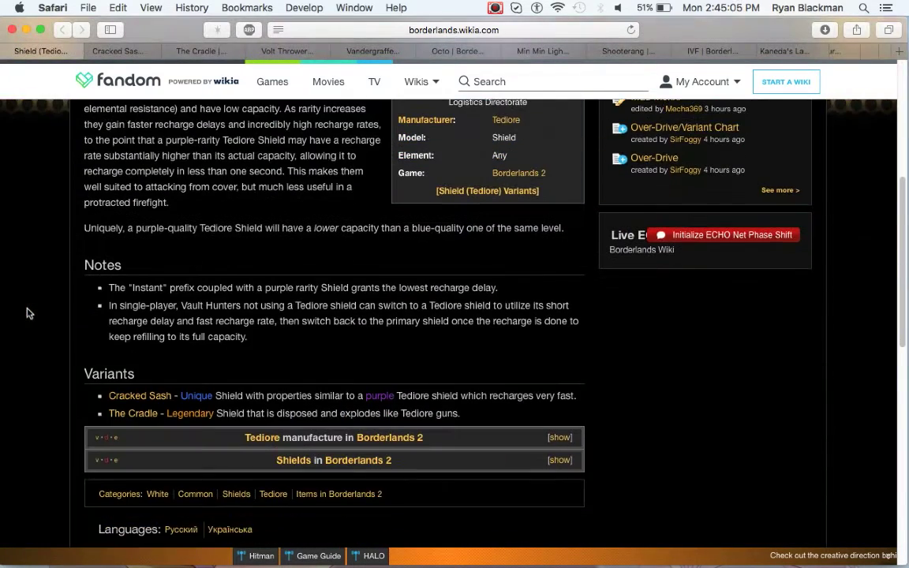
pyautogui.click(140, 395)
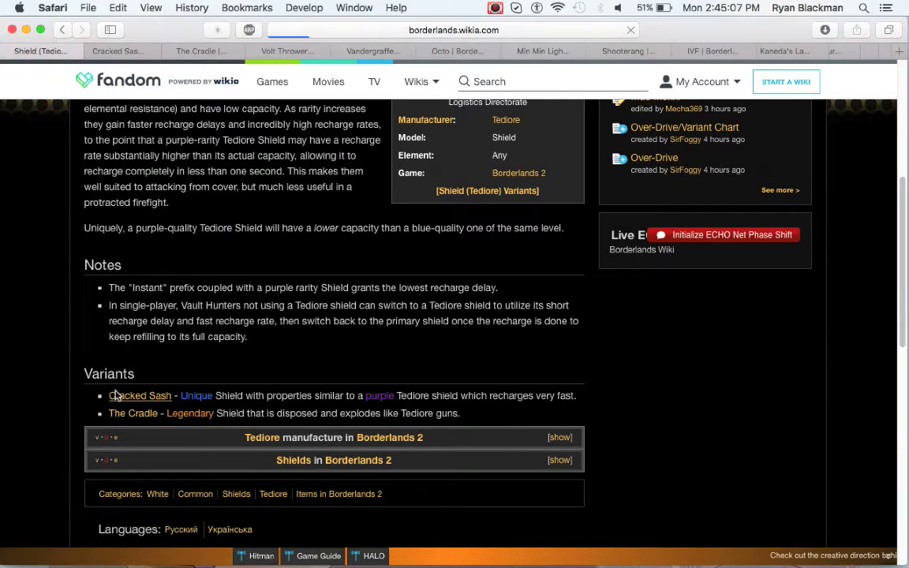
pyautogui.click(139, 396)
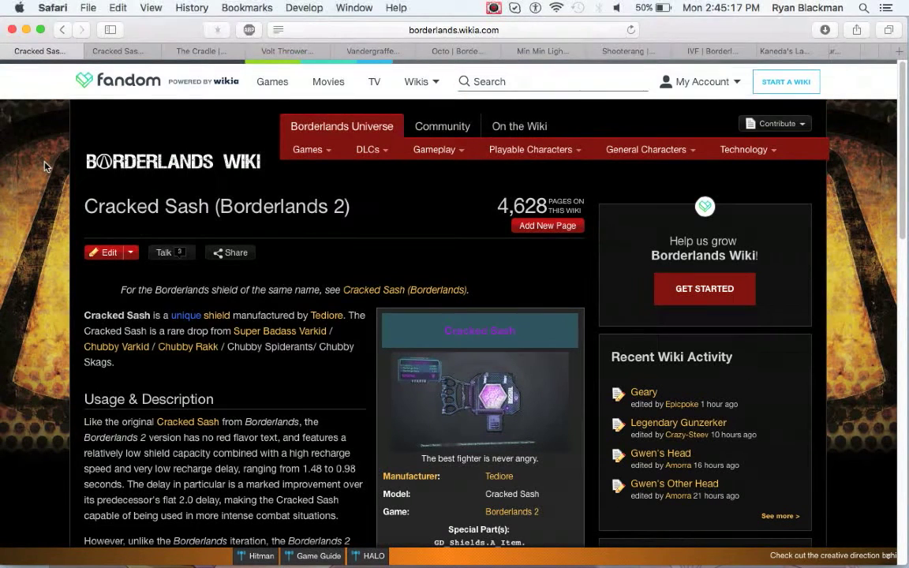
pyautogui.click(479, 403)
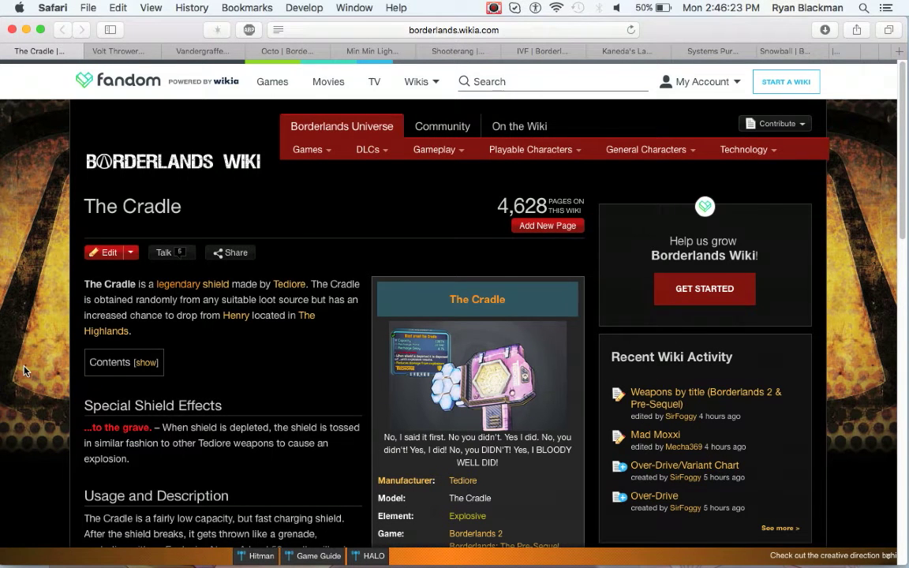
pyautogui.scroll(-3)
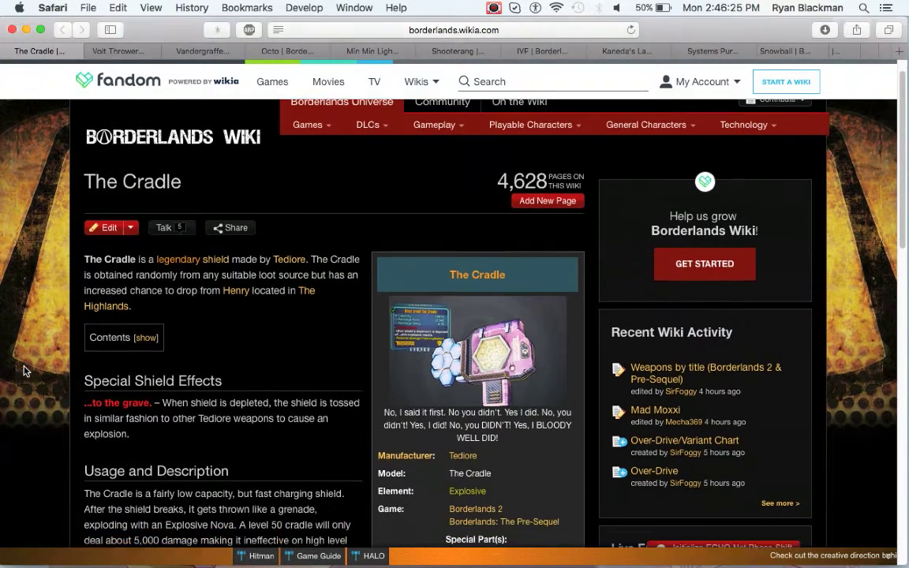
pyautogui.scroll(-3)
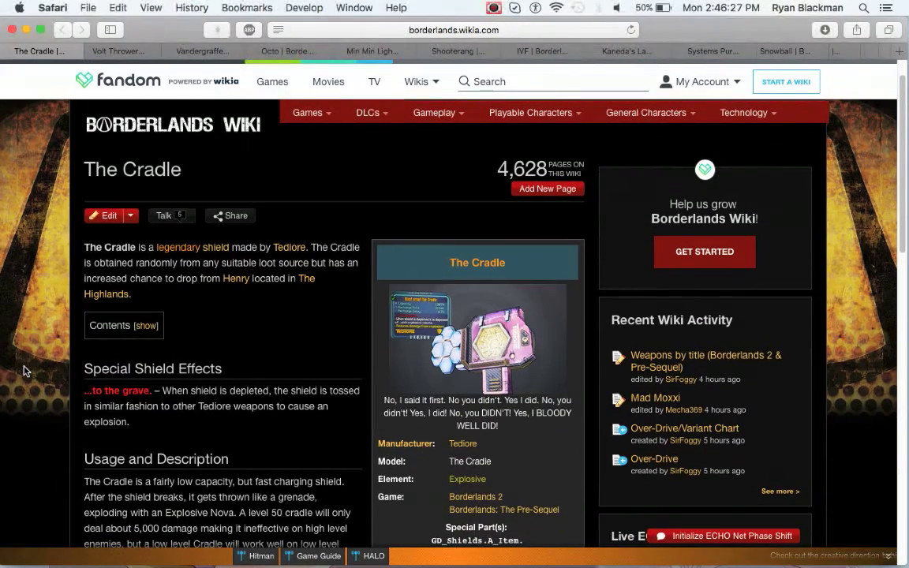
pyautogui.scroll(-3)
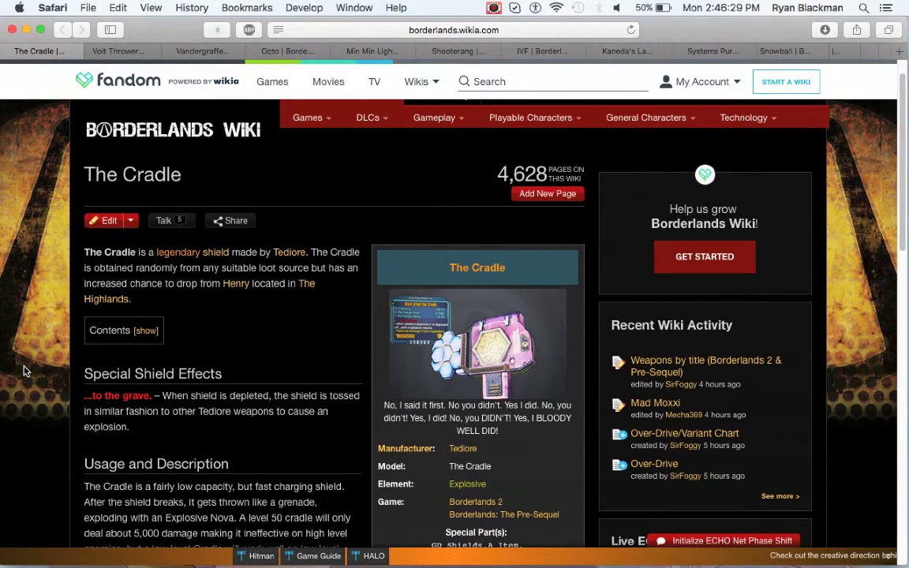
pyautogui.scroll(-3)
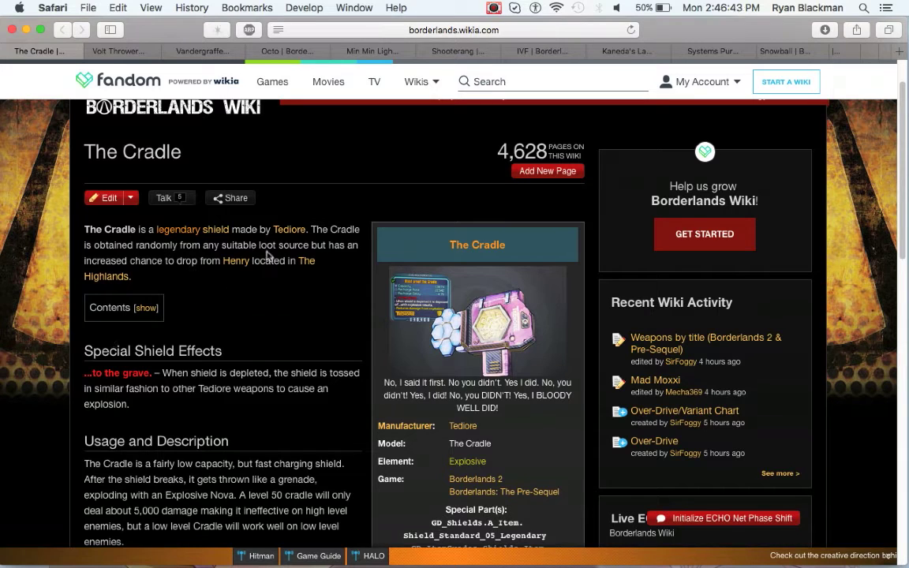
pyautogui.moveTo(243, 283)
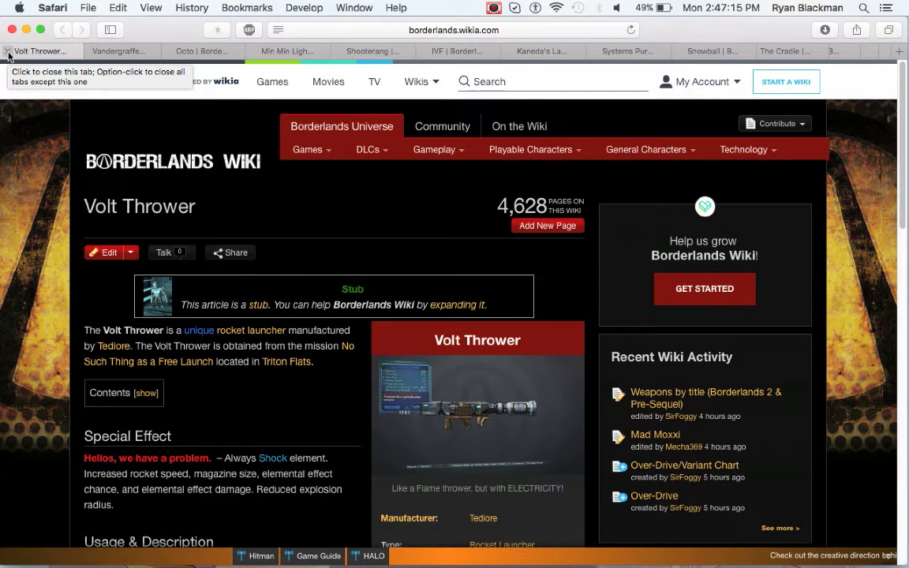
pyautogui.moveTo(35, 320)
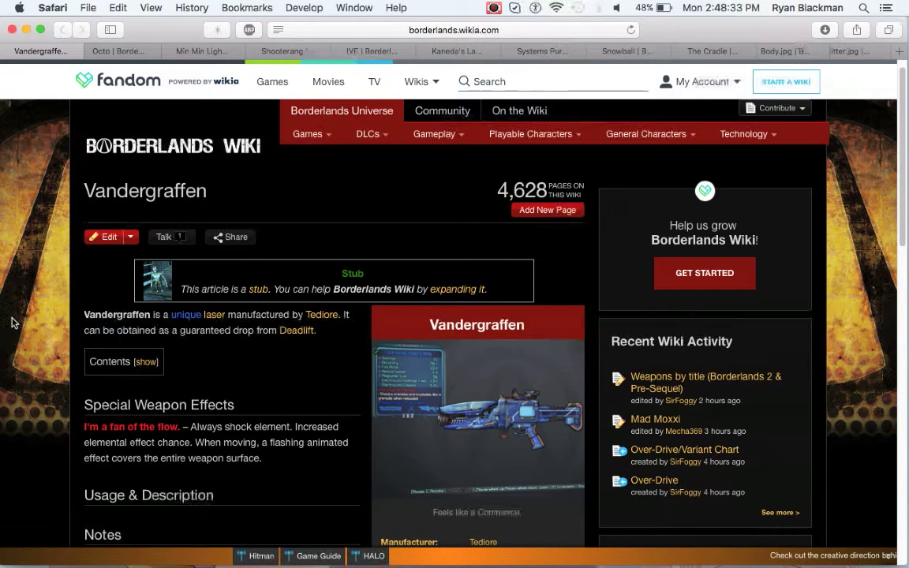
# Step: Close the Volt Thrower tab
pyautogui.click(117, 50)
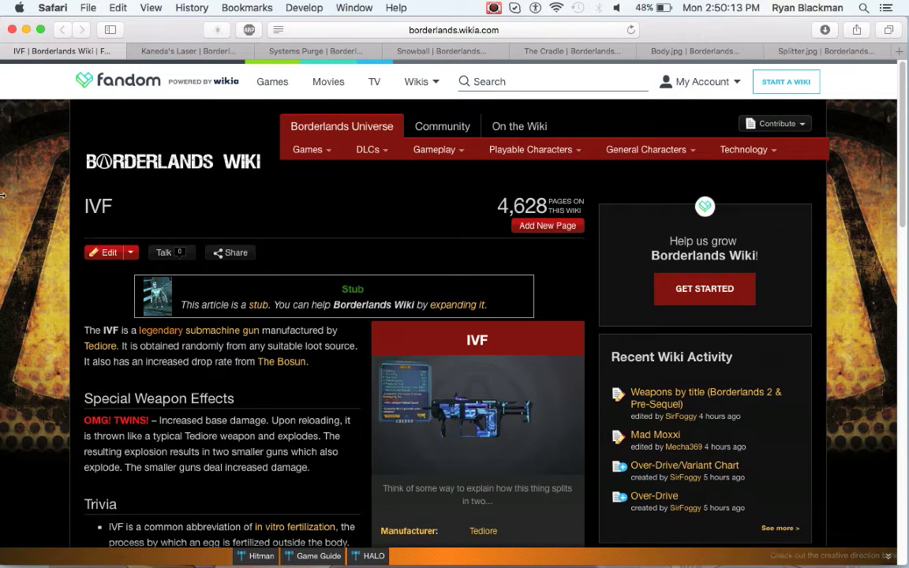
# Step: Close the last earlier tab so the IVF submachine gun page comes first
pyautogui.click(59, 51)
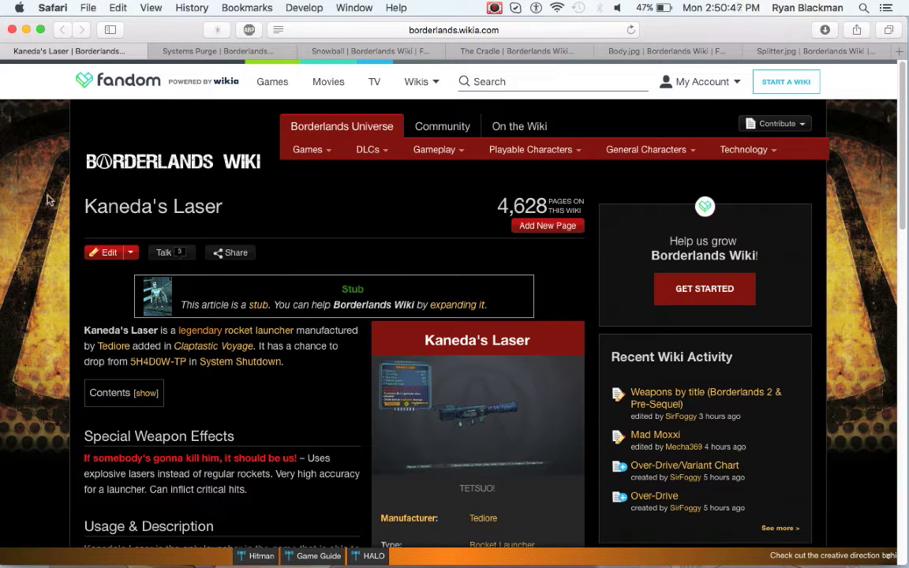
pyautogui.moveTo(61, 365)
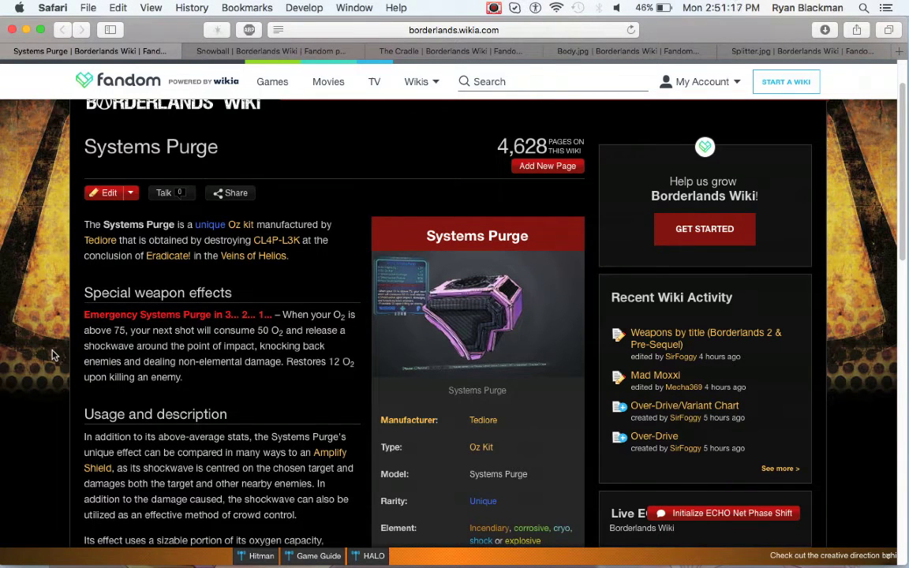
pyautogui.moveTo(450, 323)
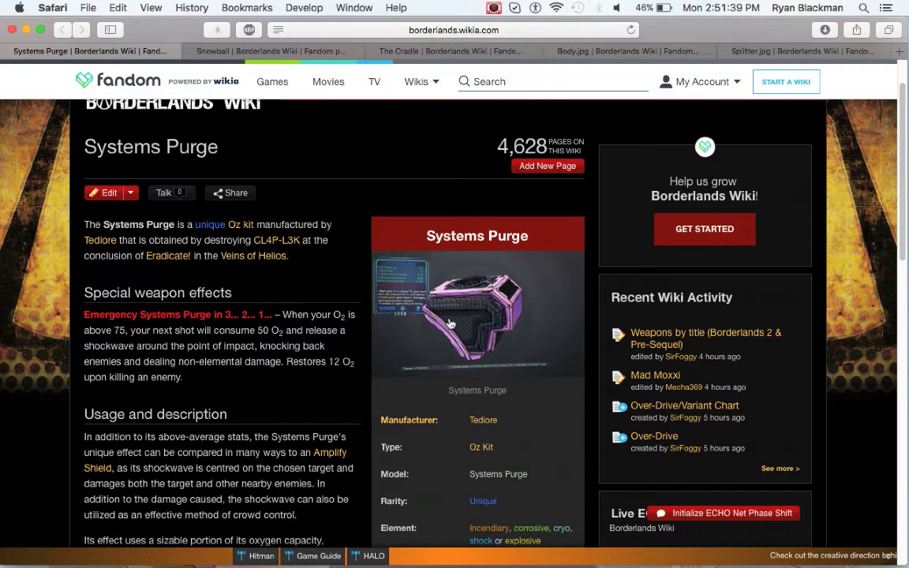
pyautogui.moveTo(442, 320)
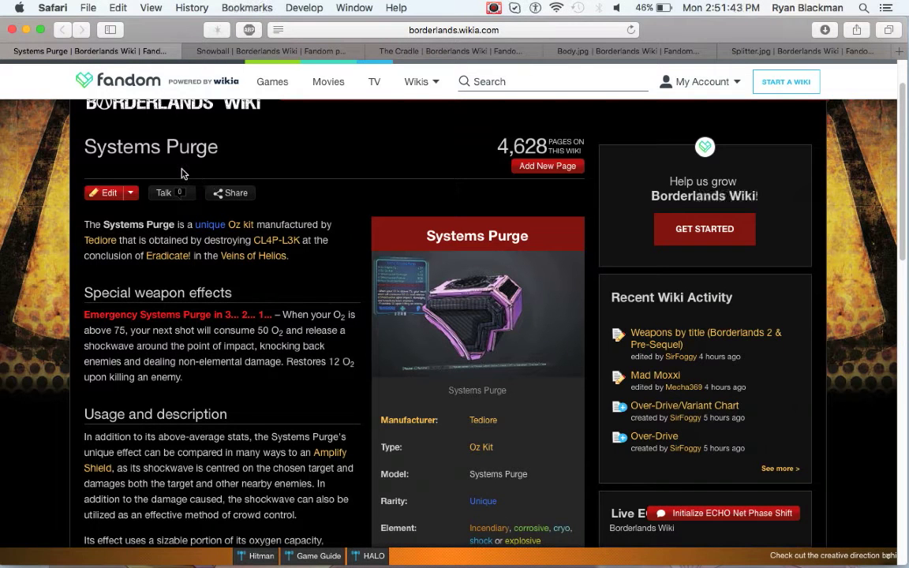
pyautogui.moveTo(17, 103)
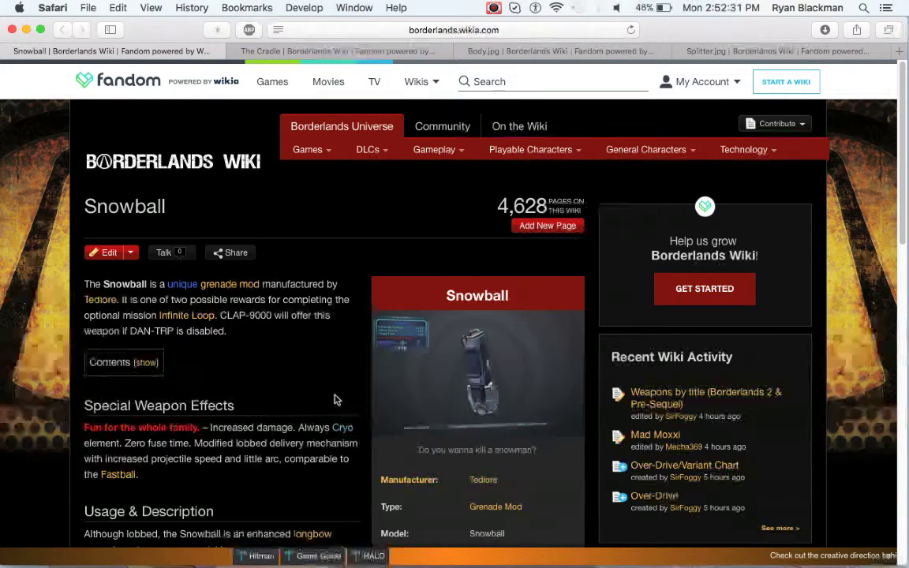
# Step: Scroll the Snowball grenade mod article through its intro and Special Weapon Effects
pyautogui.scroll(-3)
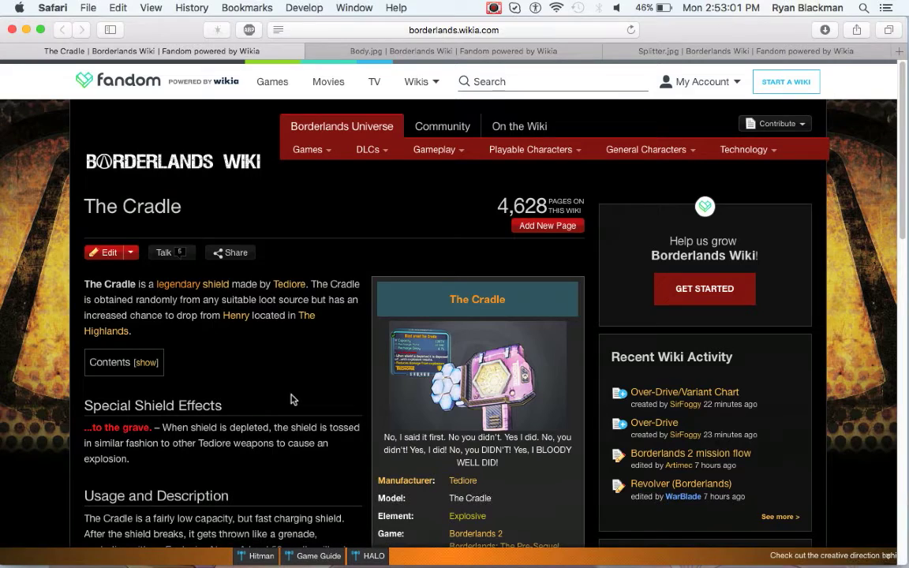
pyautogui.scroll(-3)
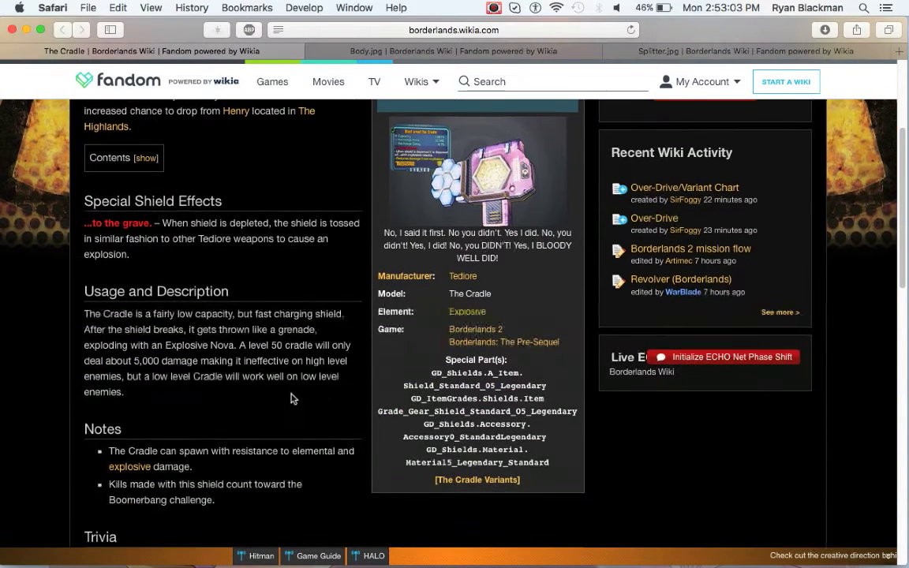
pyautogui.scroll(-3)
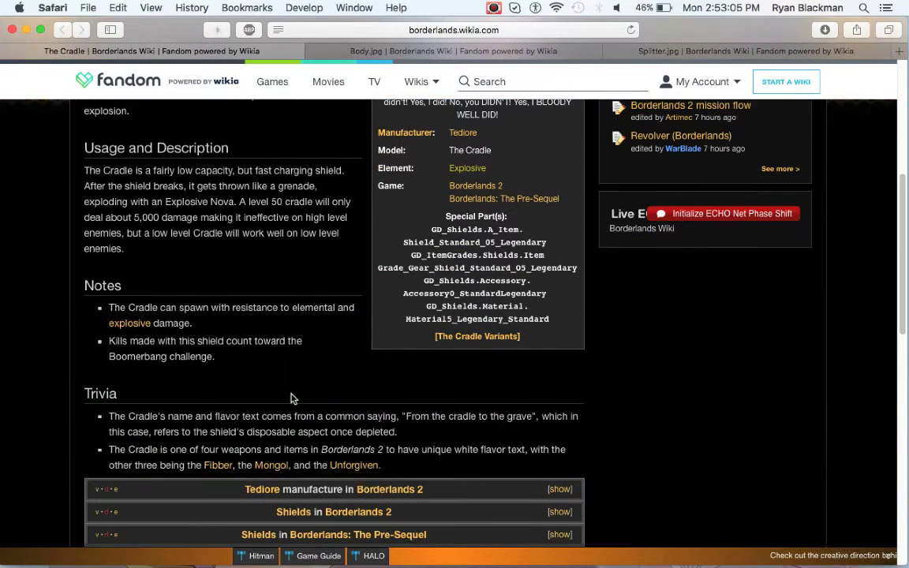
pyautogui.scroll(3)
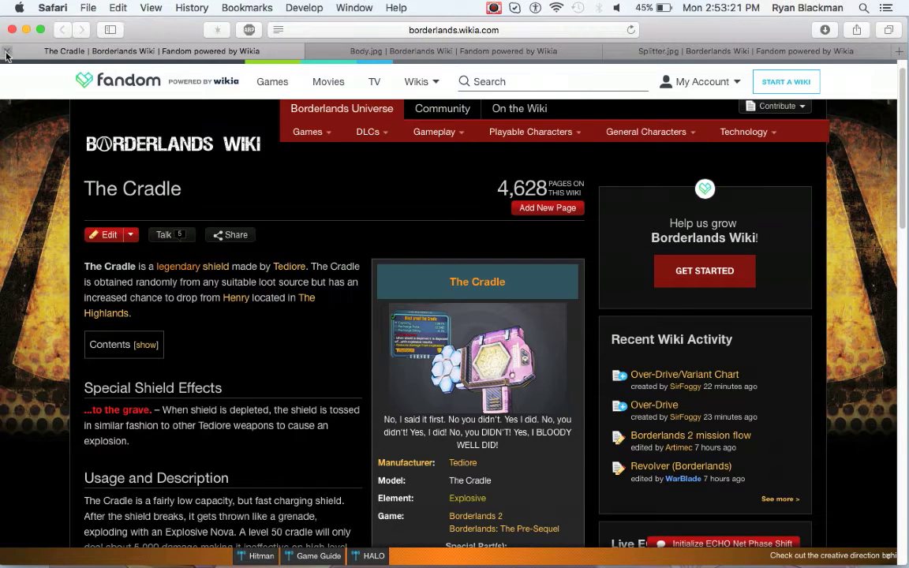
pyautogui.moveTo(7, 51)
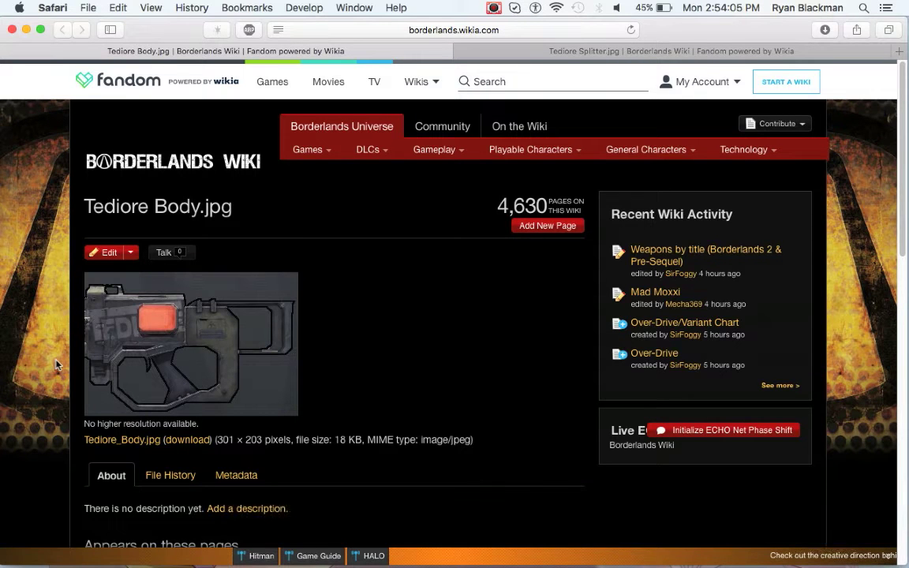
pyautogui.moveTo(7, 71)
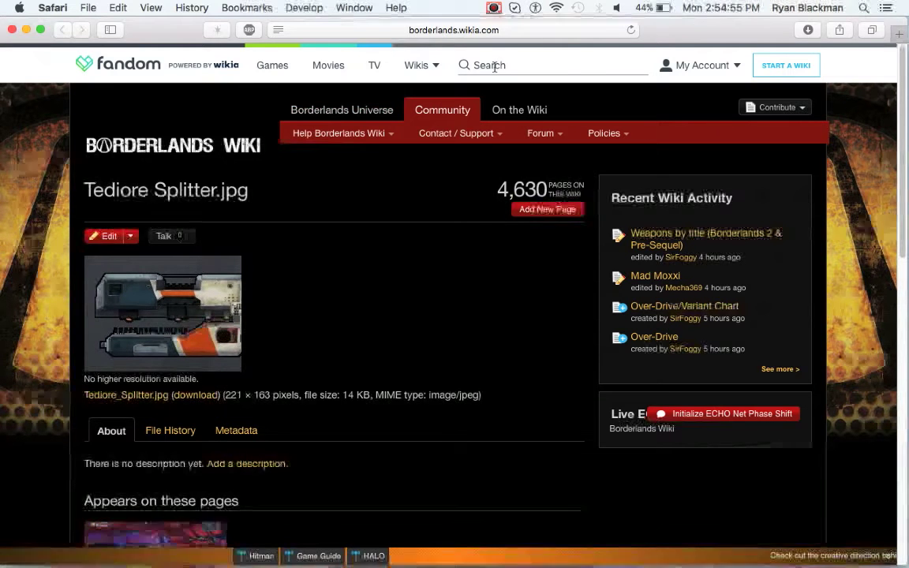
# Step: Search the wiki for 'Boxxy Gunn' and scroll into the unique Tediore SMG article
pyautogui.write('bo')
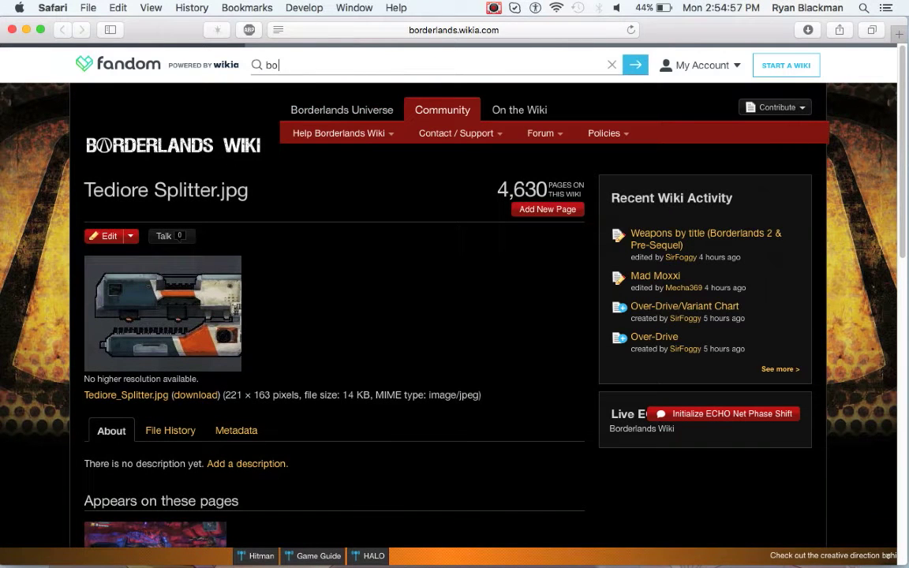
pyautogui.write('Boxxy Gunn')
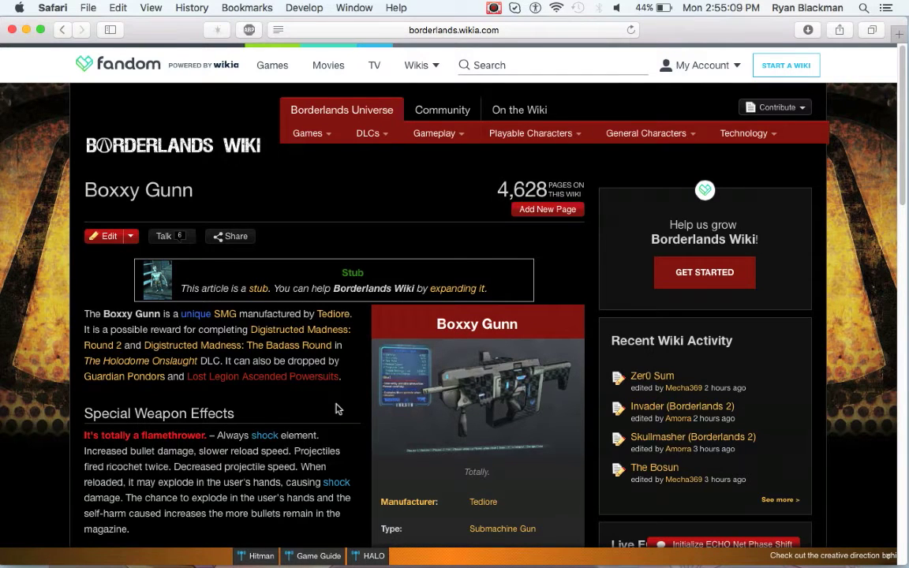
pyautogui.scroll(-3)
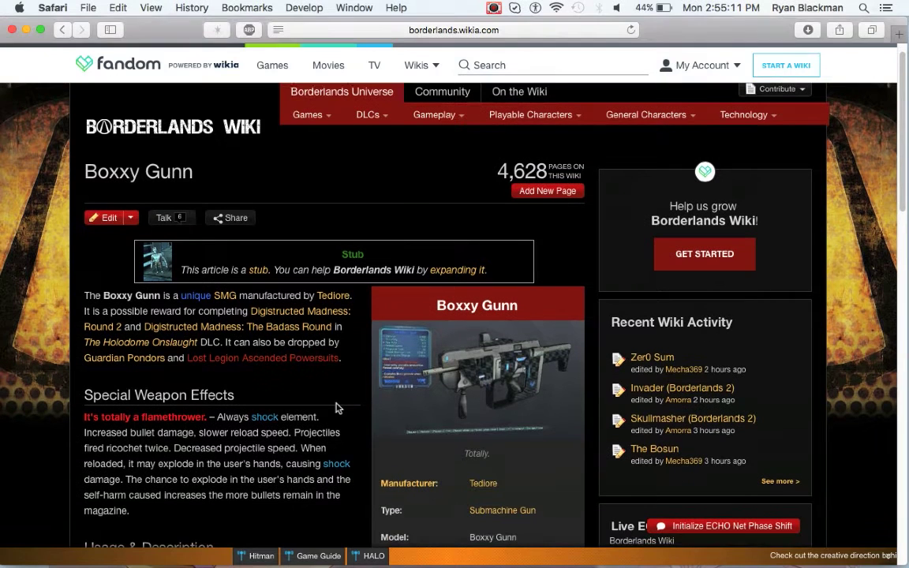
pyautogui.moveTo(357, 407)
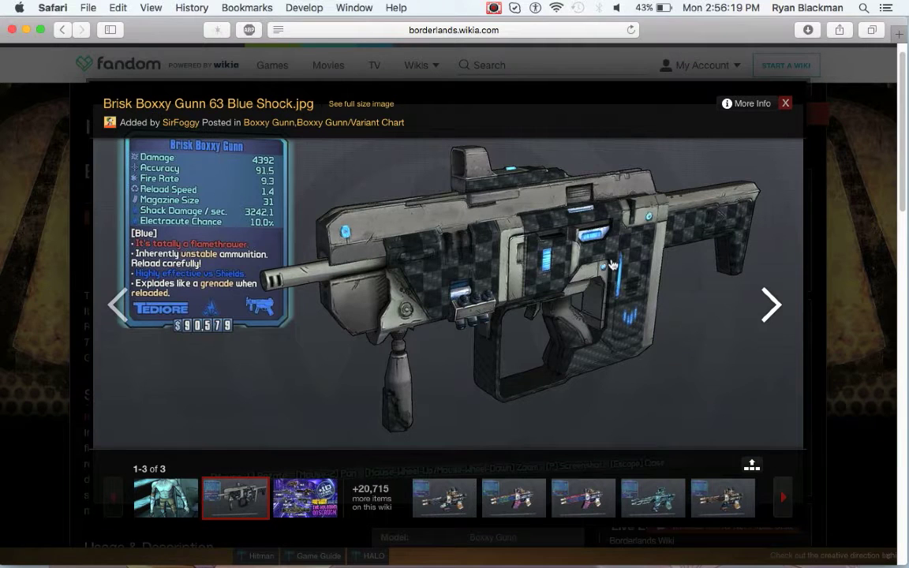
pyautogui.moveTo(634, 237)
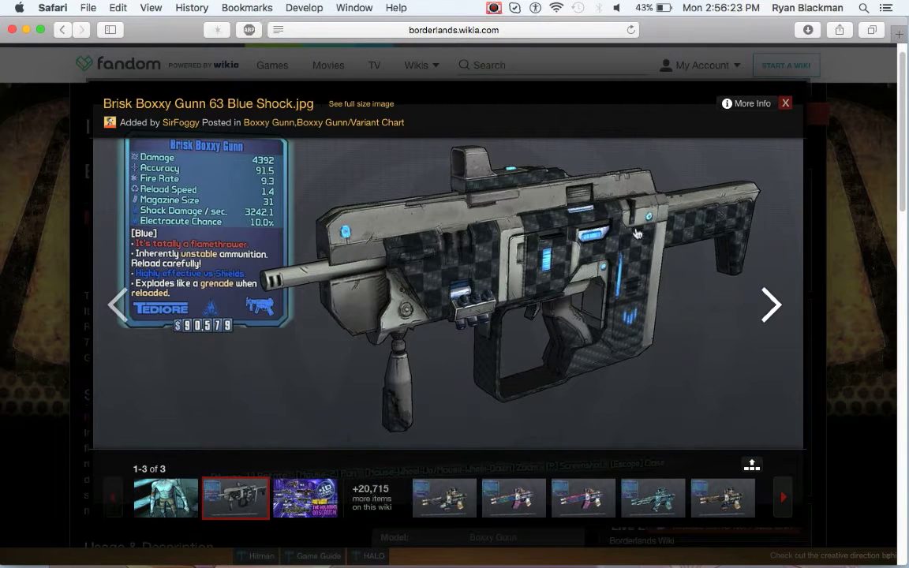
pyautogui.moveTo(793, 151)
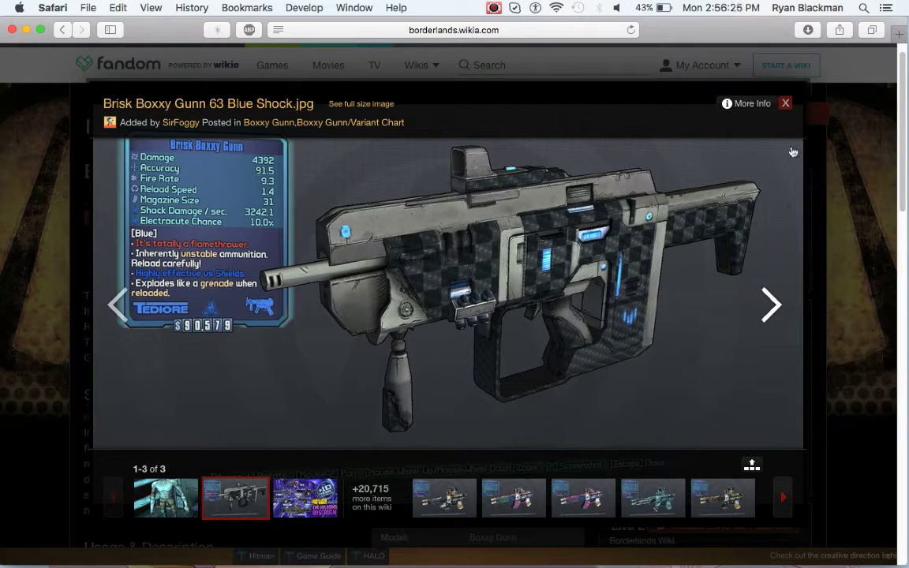
pyautogui.click(785, 103)
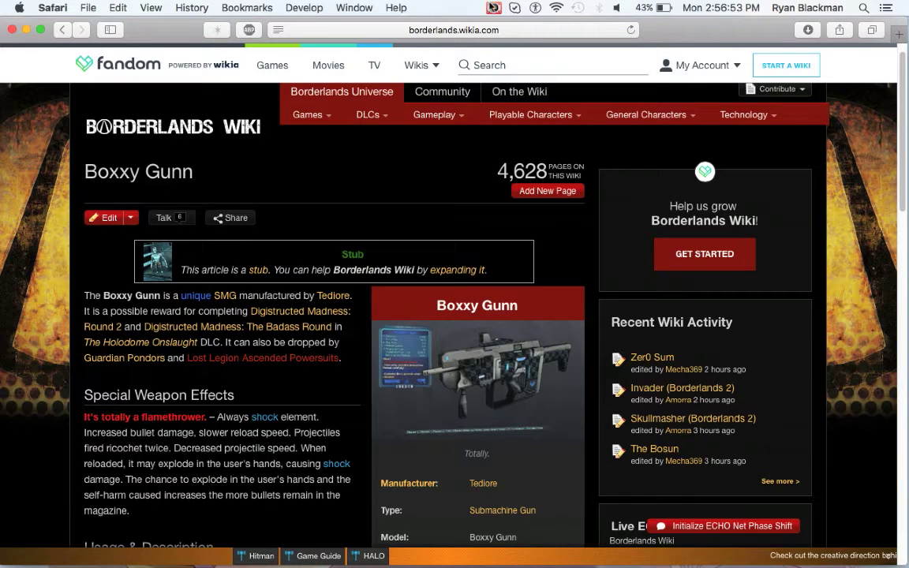
pyautogui.click(493, 7)
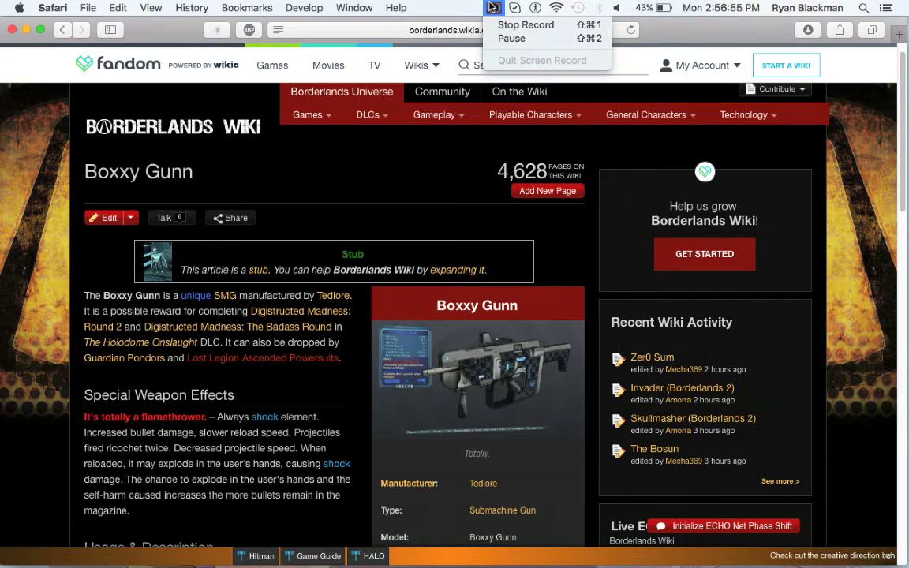